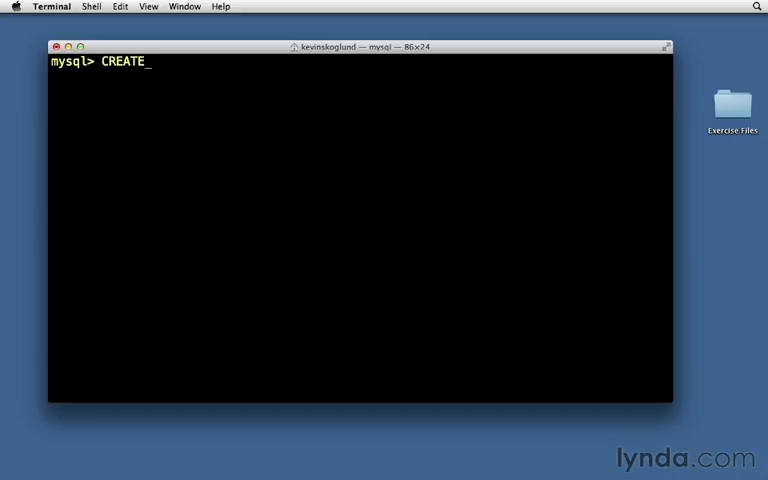
Begin CREATE TABLE pages with an id INT(11) NOT NULL AUTO_INCREMENT column
type("TABLE page")
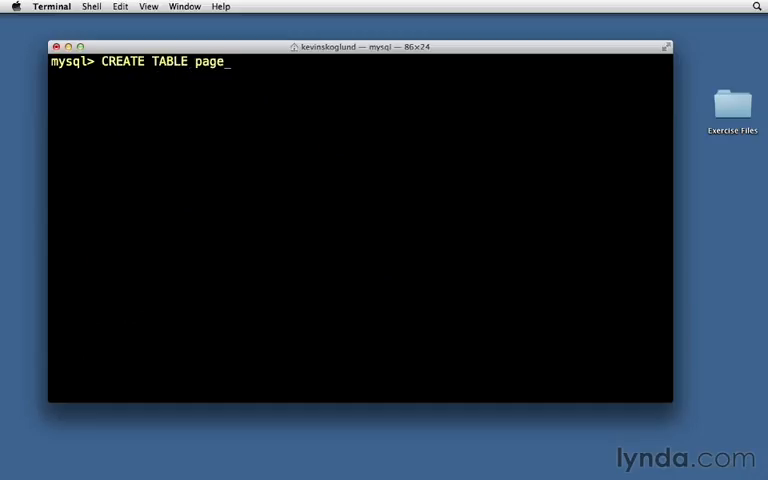
type("s (")
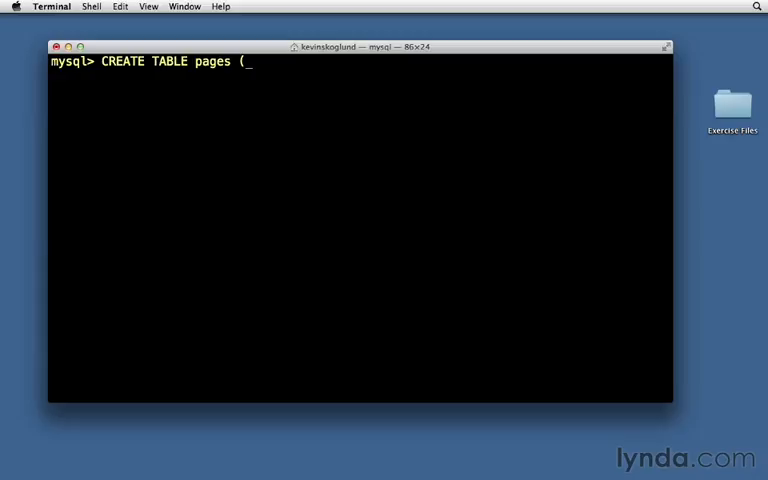
key("Return")
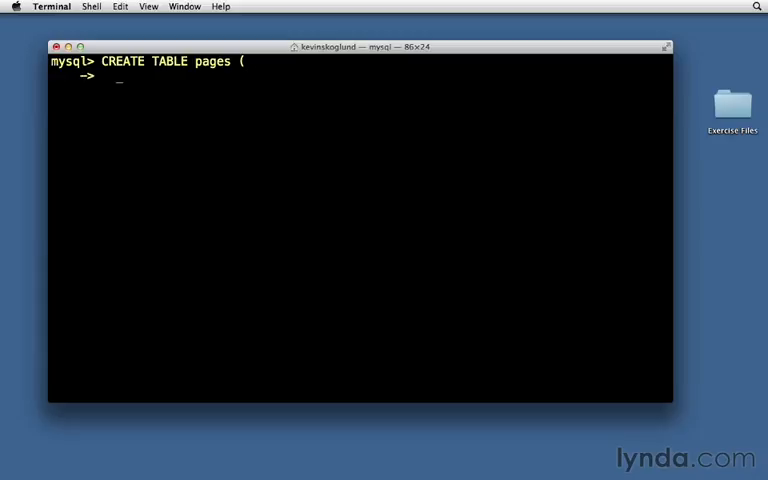
type("id")
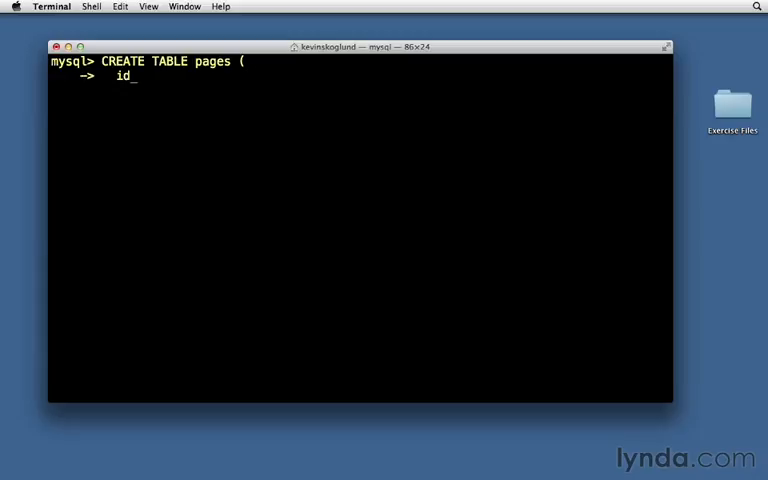
type("I")
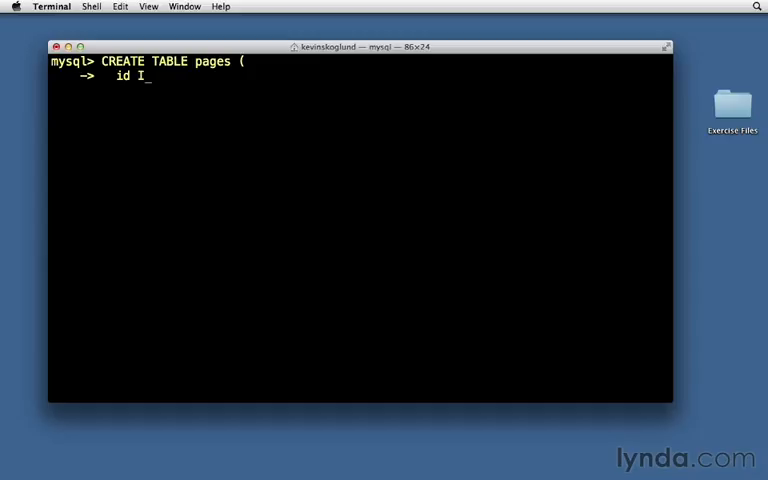
type("NT(11")
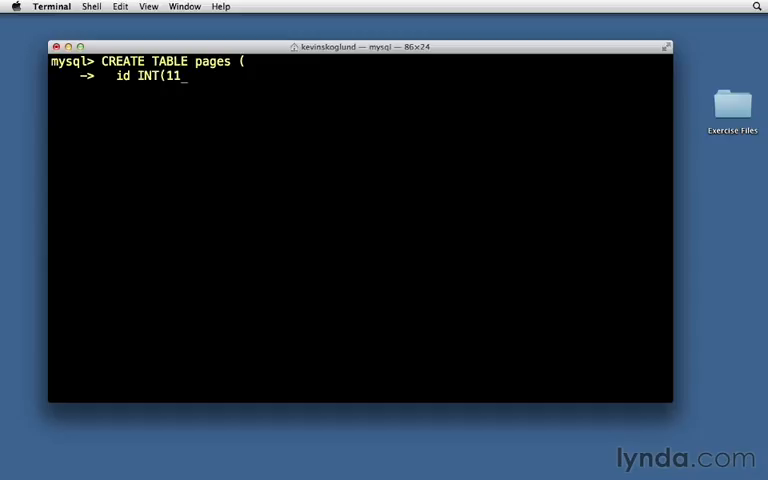
type(") NOT")
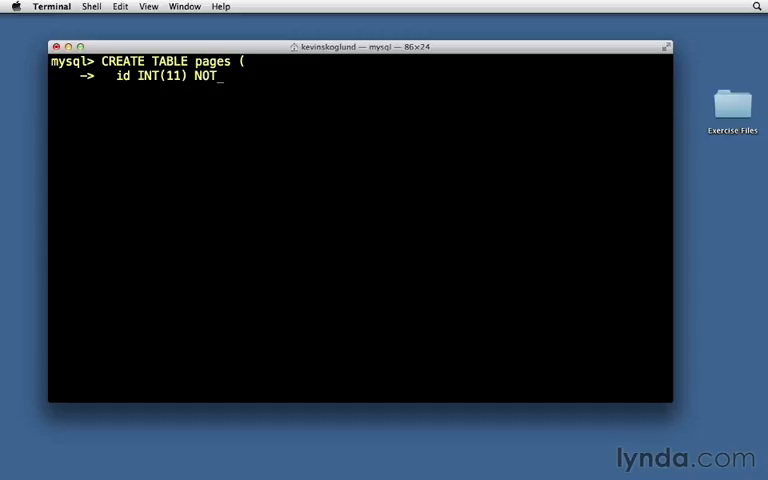
type("NULL AUTO_")
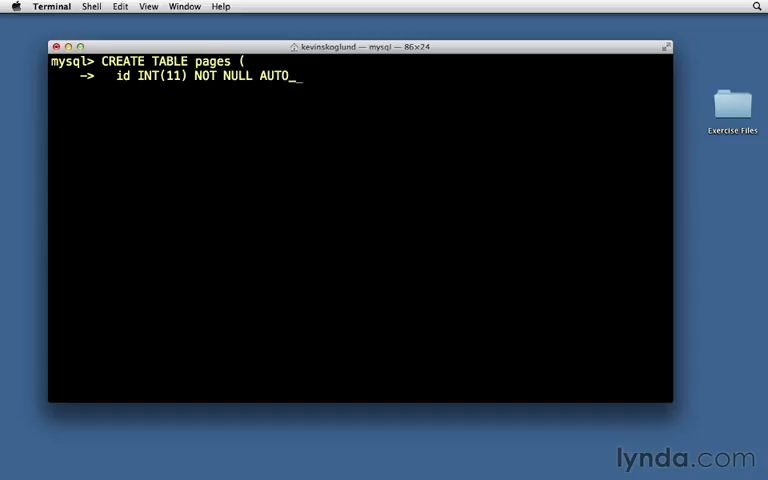
type("INCREMENT,")
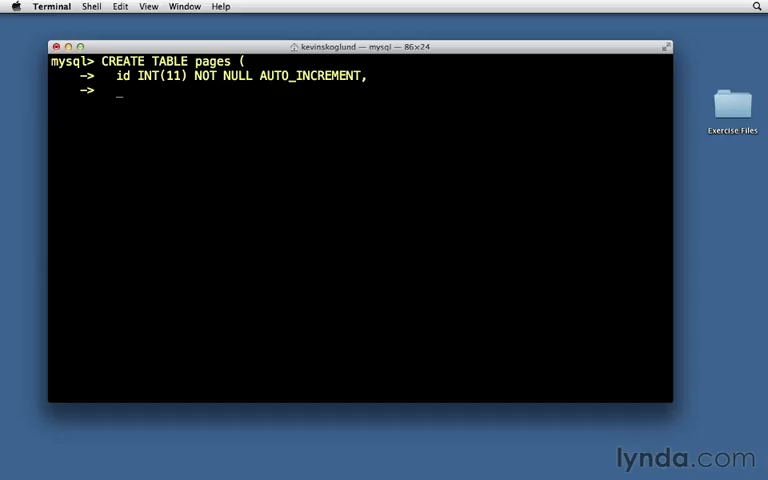
Add subject_id INT(11) NOT NULL and menu_name VARCHAR(30) NOT NULL columns
type("subject")
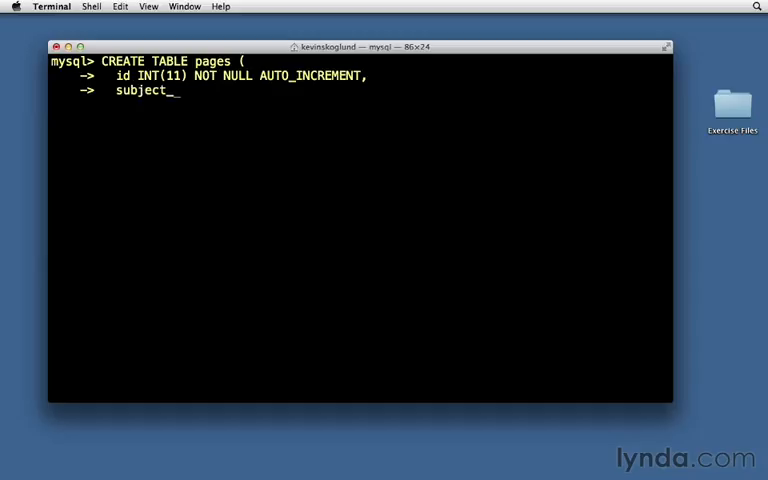
type("id")
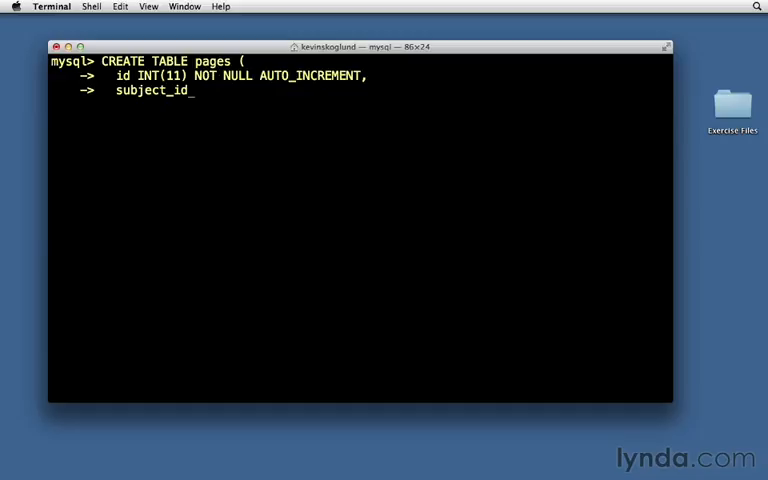
type("INT(")
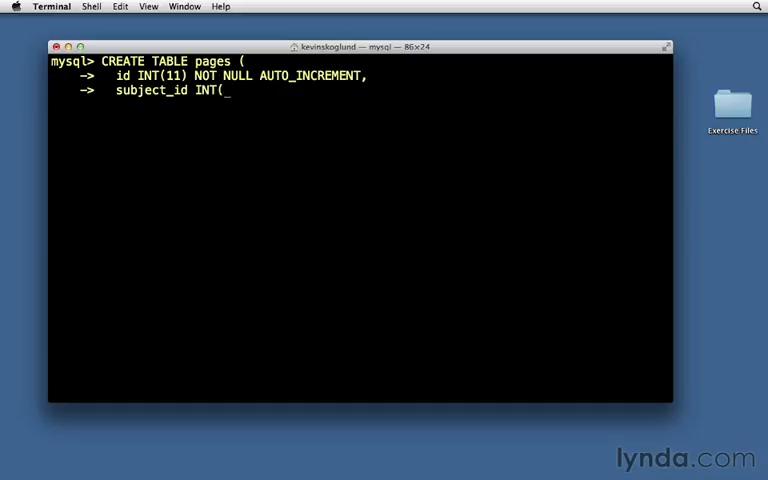
type("11) NOT NU")
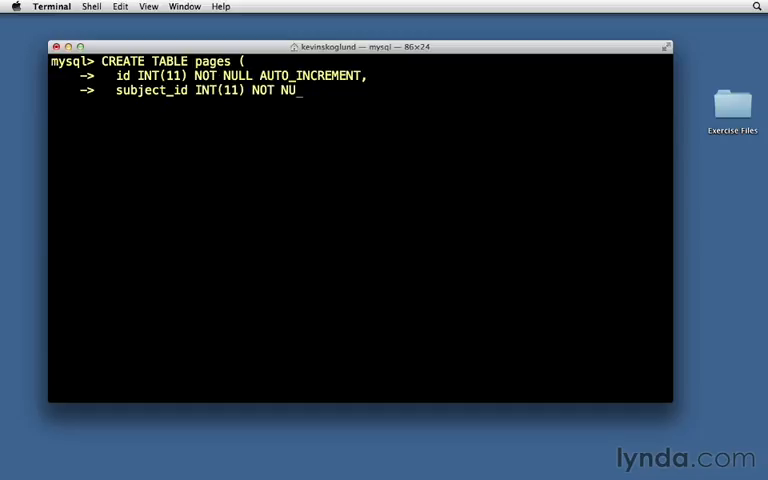
type("LL,")
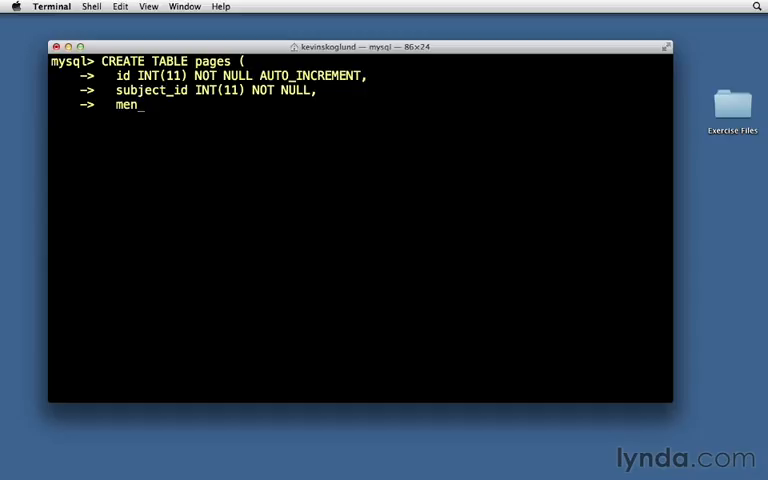
type("u_name V")
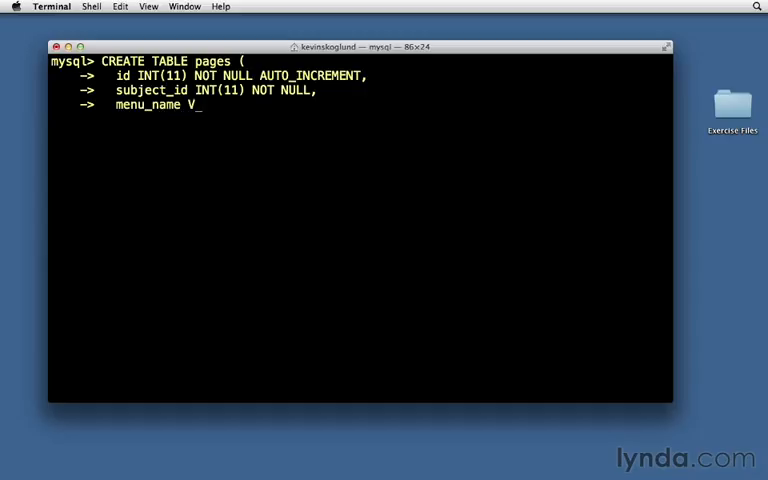
type("ARCHAR(")
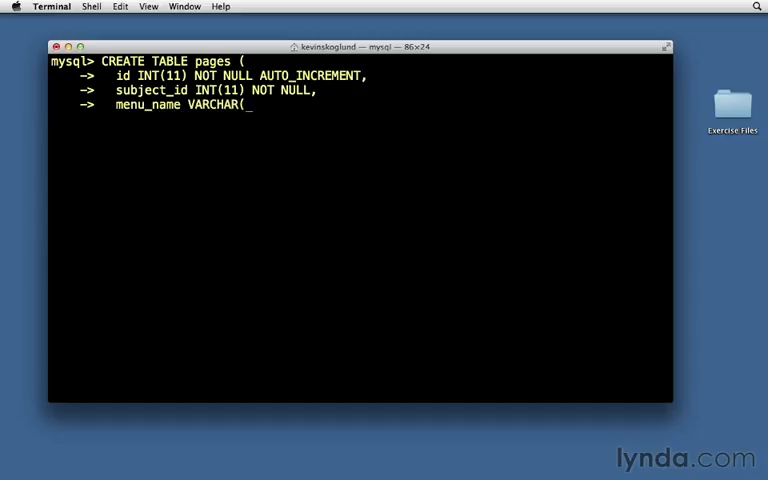
type("30) N")
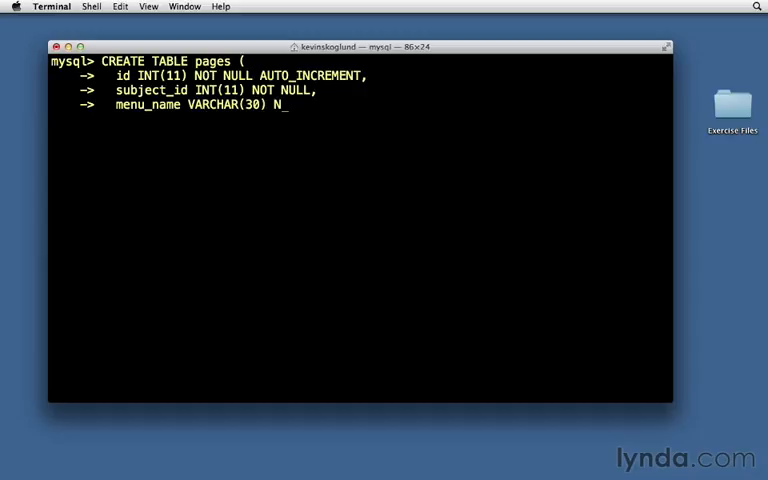
type("OT NULL,")
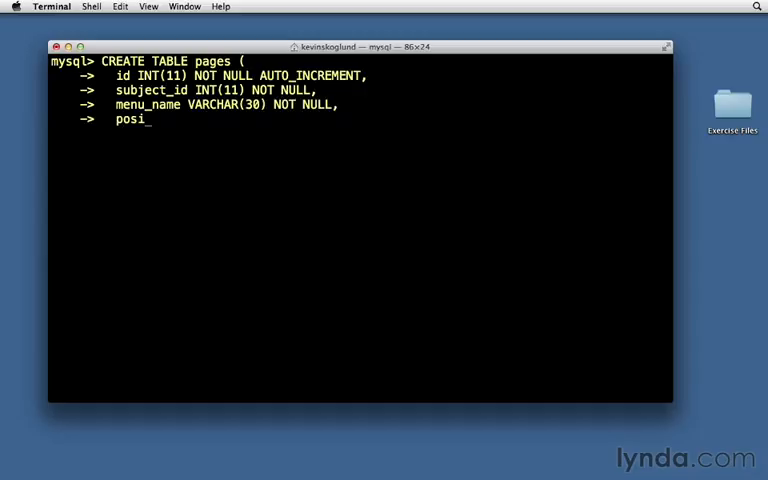
Add position INT(3) NOT NULL and visible TINYINT(1) NOT NULL columns
type("tion INT(3) NOT")
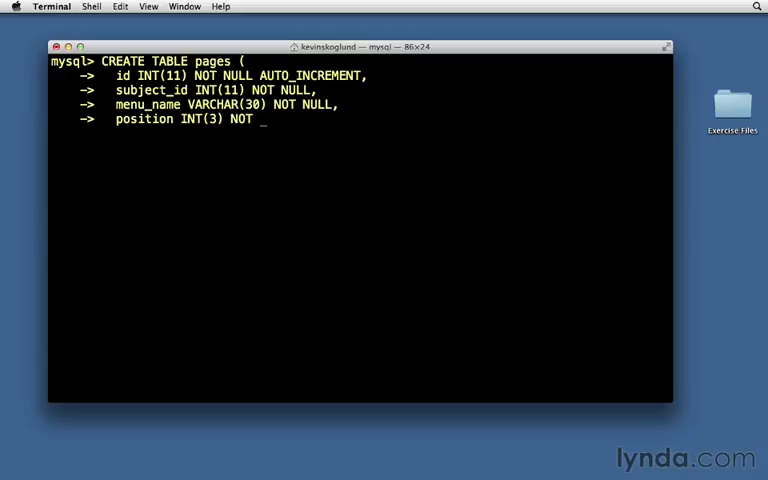
type("NULL,")
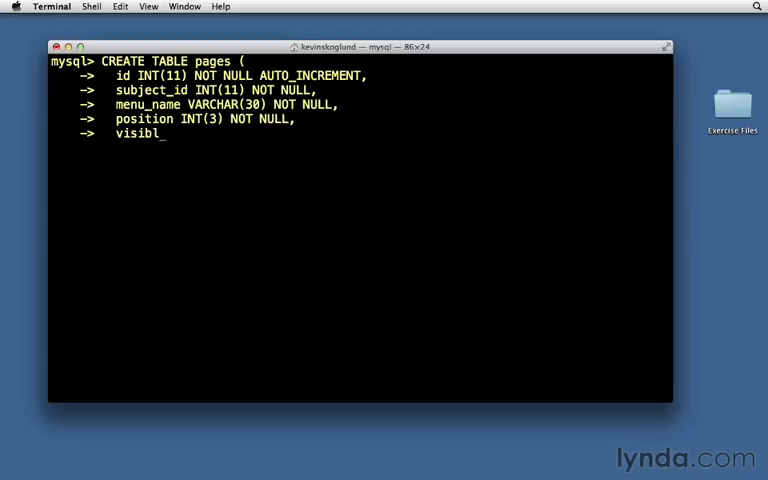
type("e TINYIN")
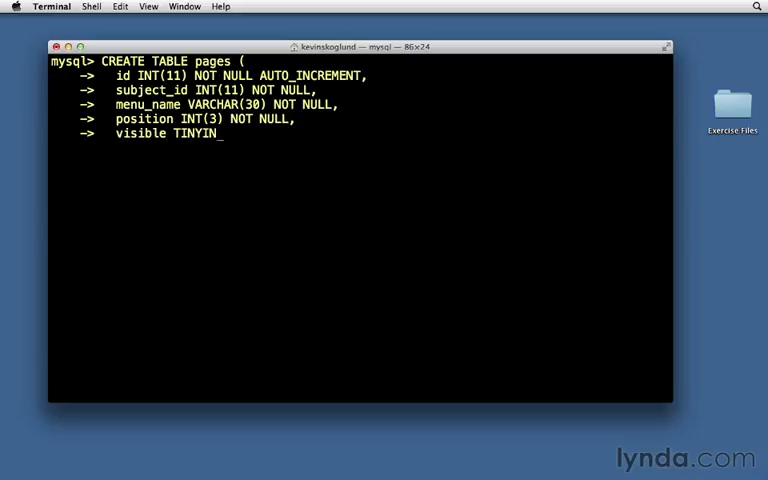
type("T(1) NOT NULL,")
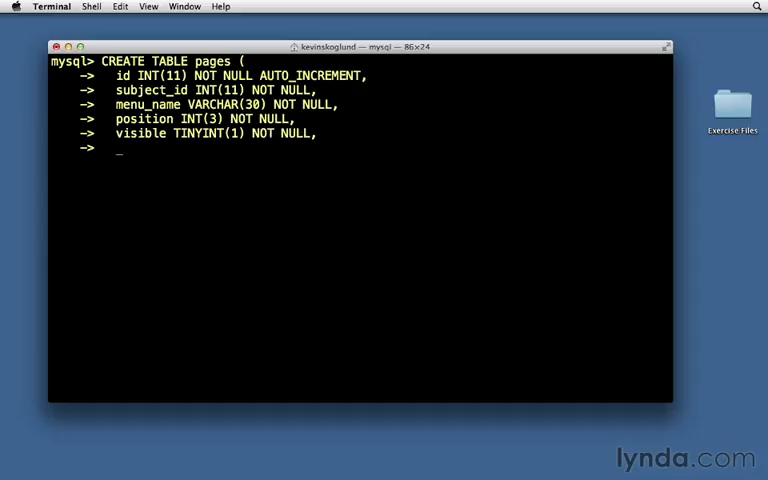
Add a content TEXT column to the pages definition
type("content")
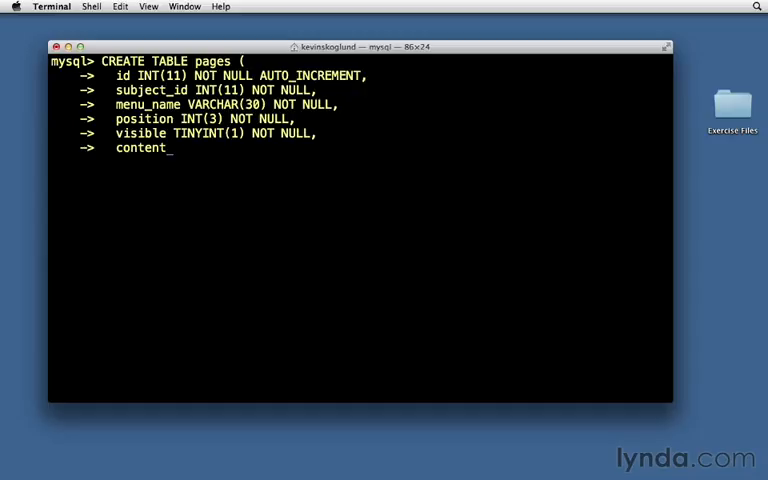
type("\" \"")
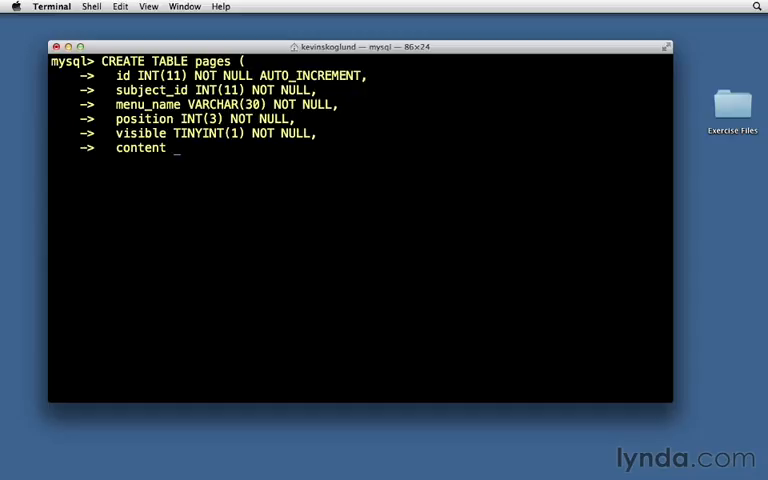
type("TEXT")
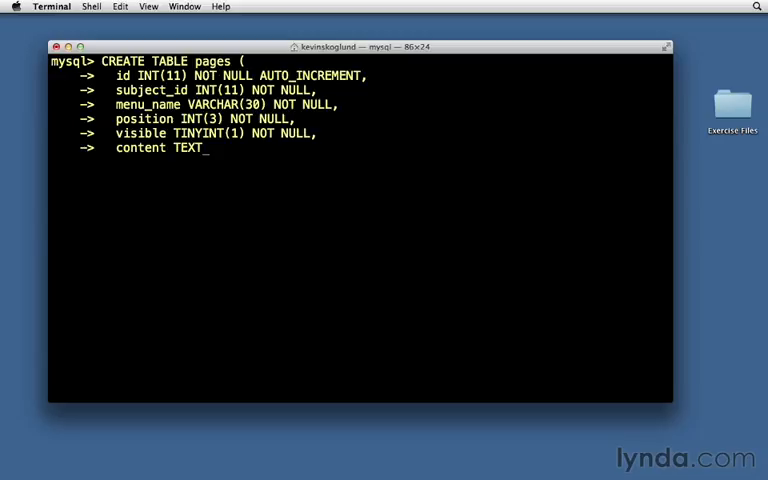
type(",")
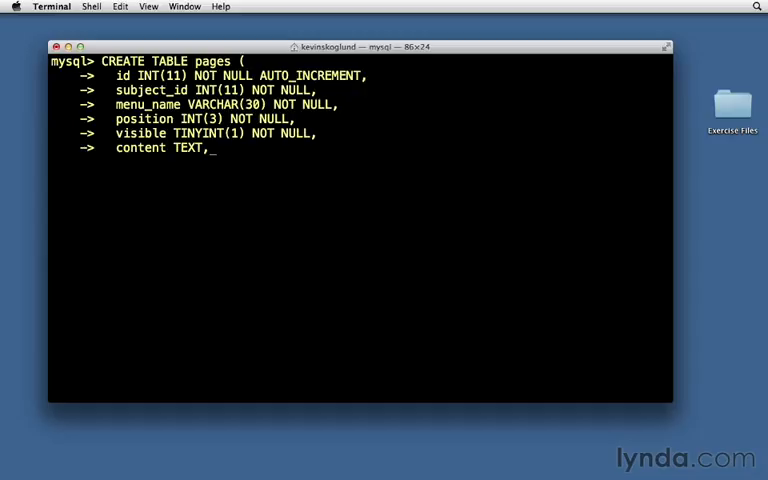
Declare PRIMARY KEY (id) and INDEX (subject_id) for the pages table
type("PRIM")
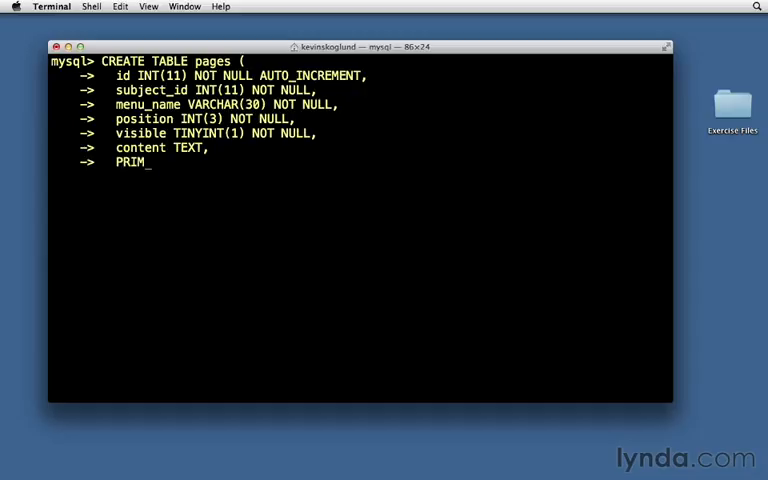
type("ARY KEY (")
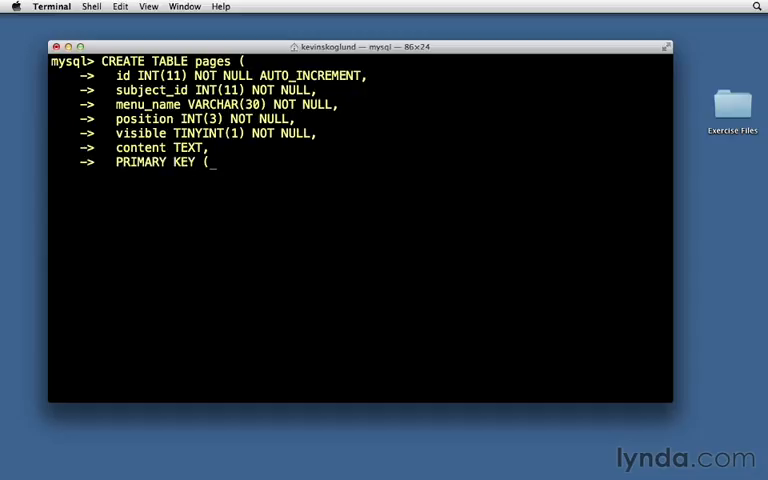
type("id),")
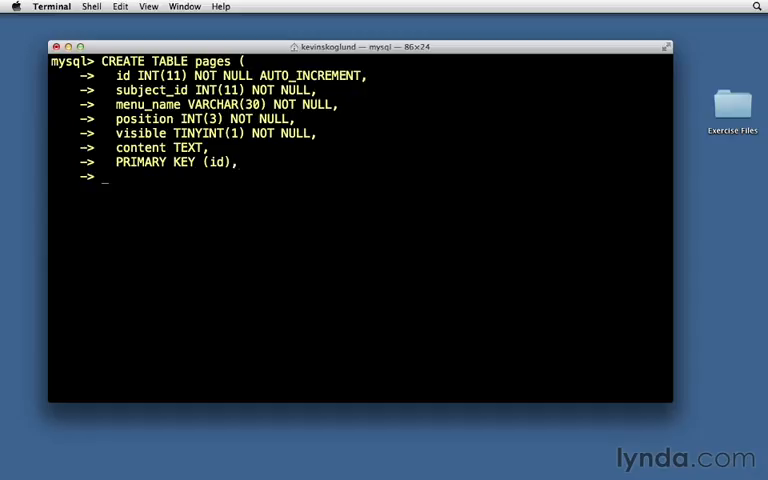
type("INDE")
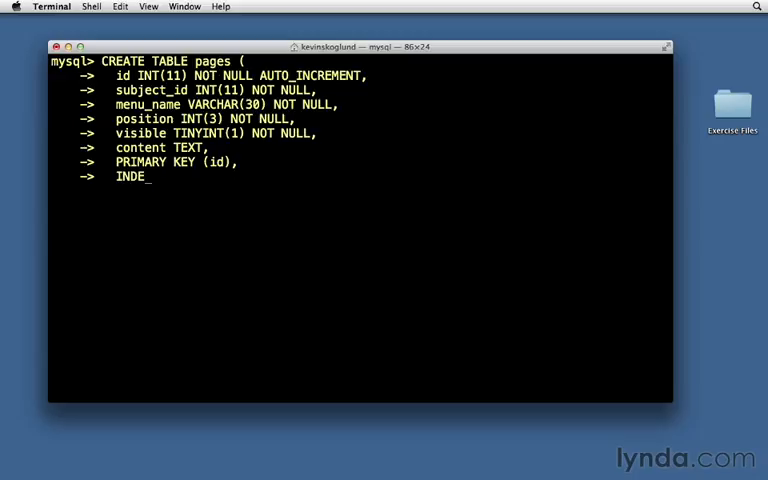
type("X (")
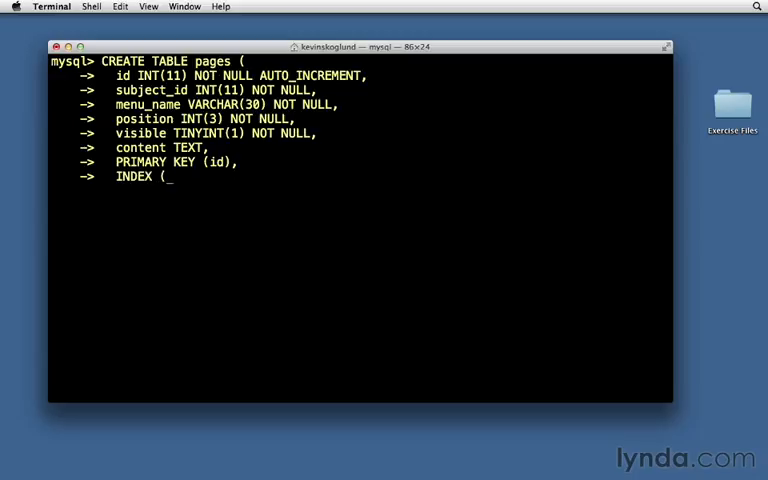
type("subject_id)")
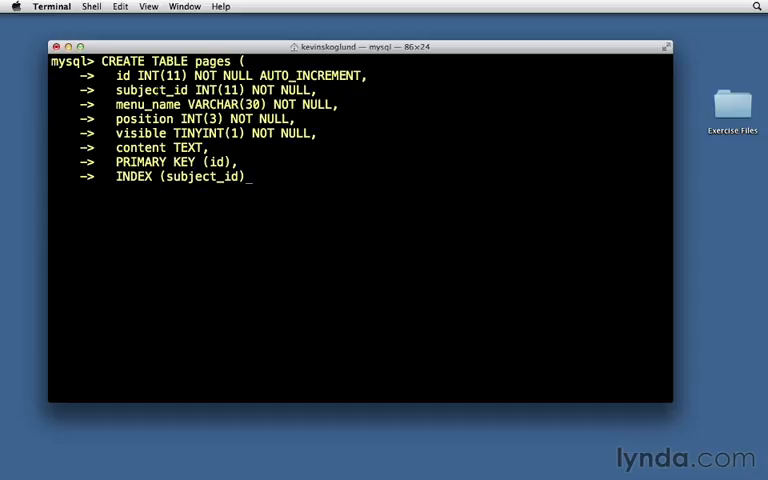
Close the statement with ); so the pages table is created, returning Query OK
double_click(158, 90)
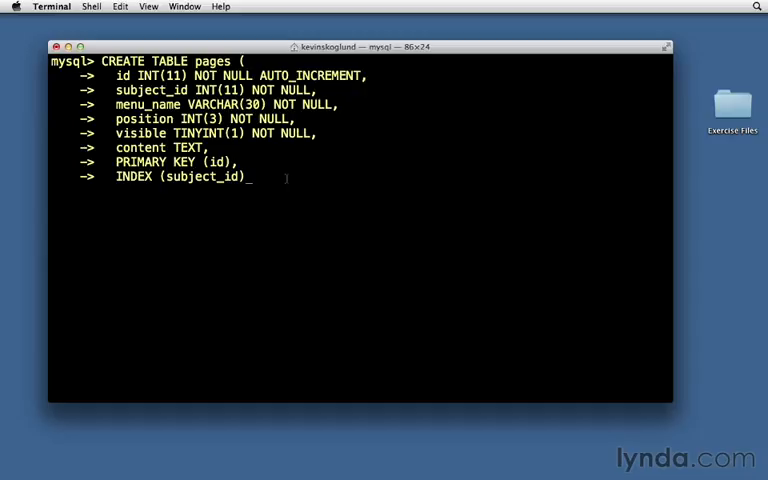
type(");")
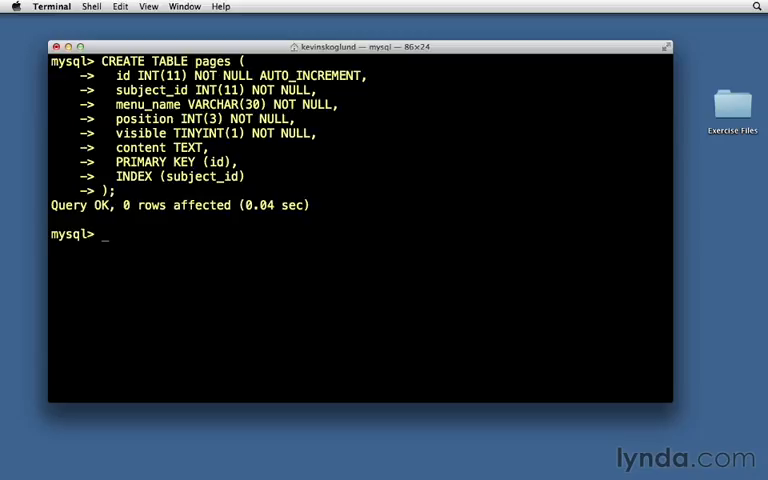
Run SHOW TABLES to list pages alongside subjects in widget_corp
type("SHWO")
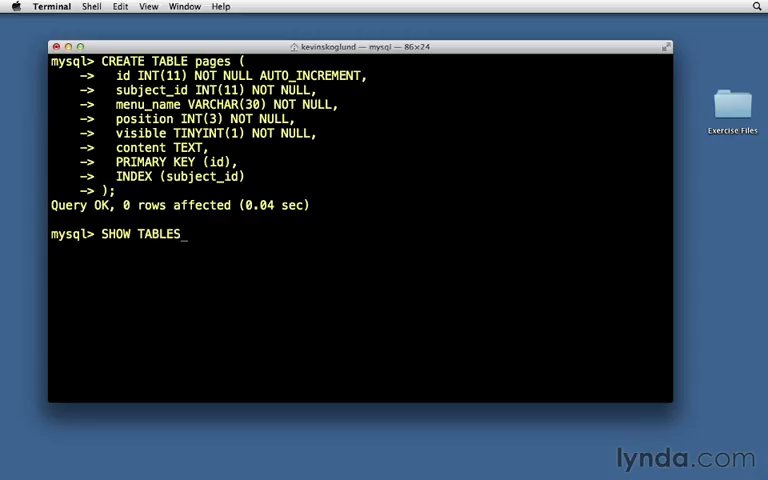
key("Return")
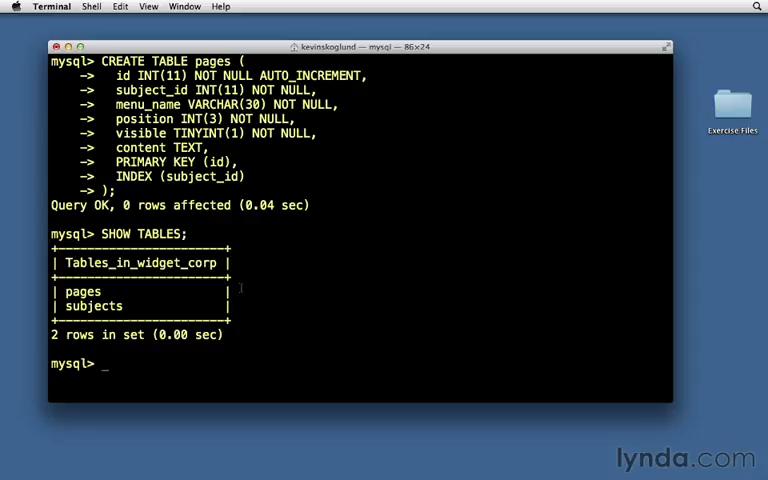
Run SHOW COLUMNS FROM pages and highlight the subject_id field in the listing
type("SH")
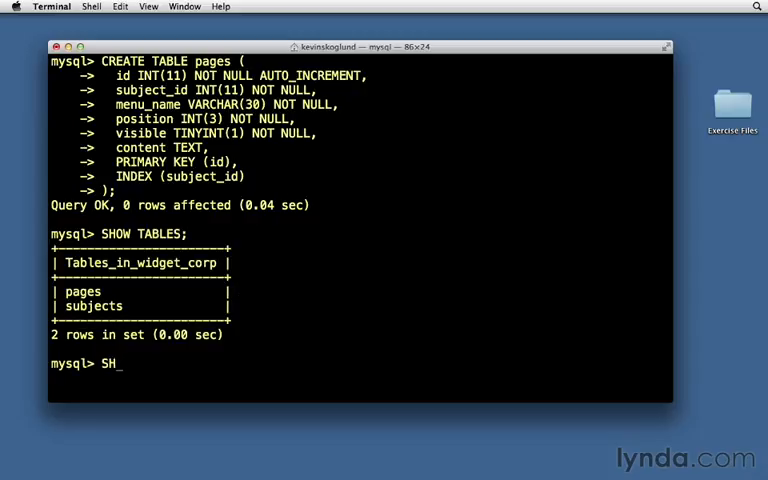
type("OW COLUMNS FROM pages")
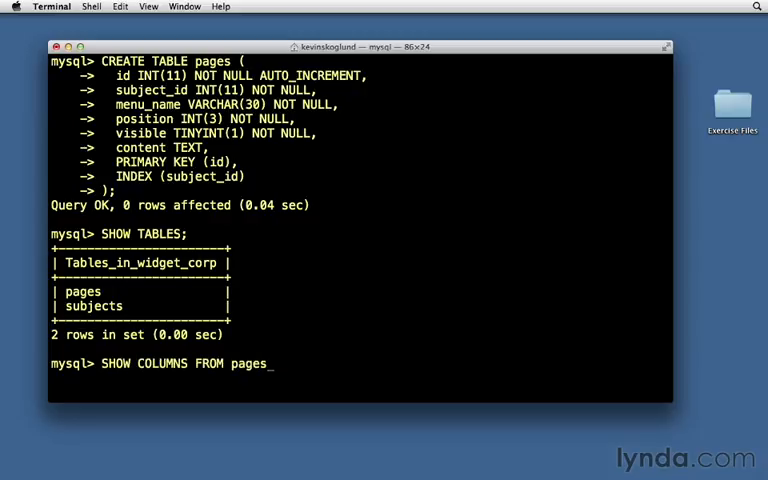
key("Return")
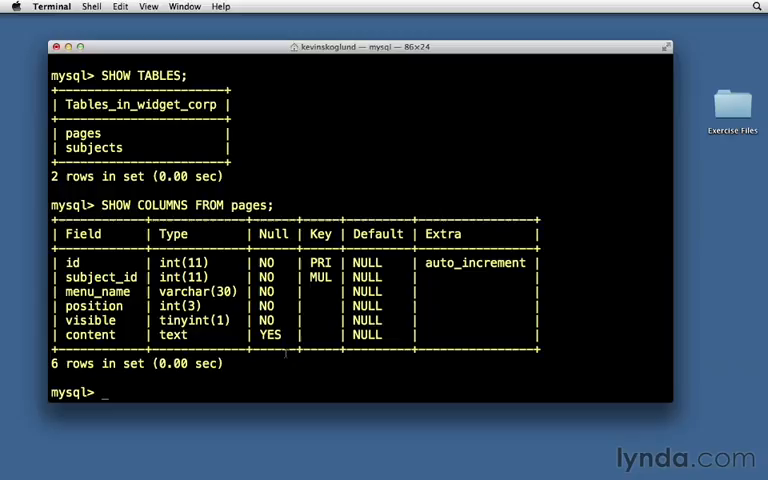
double_click(101, 277)
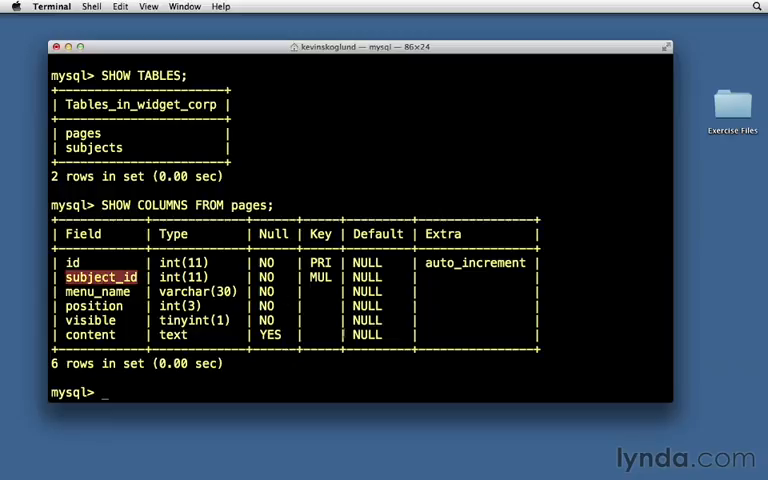